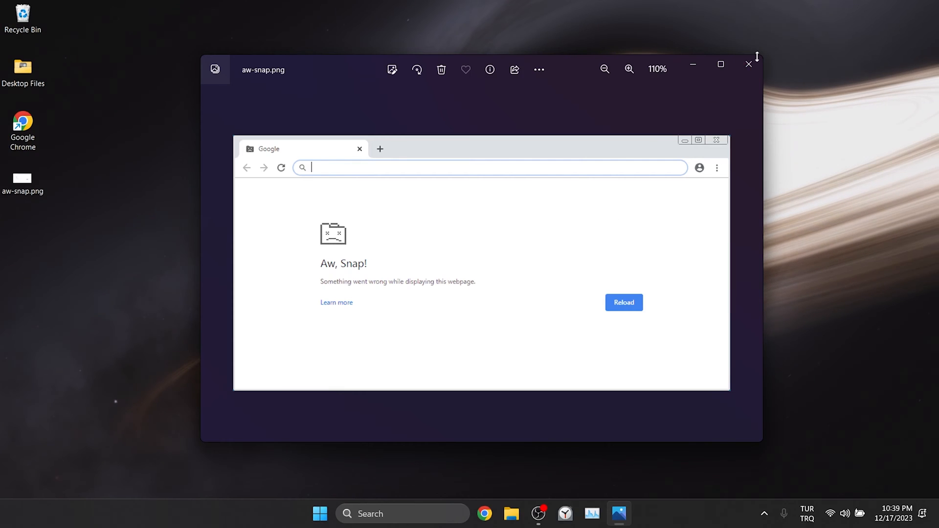
Step: Close the Photos viewer showing aw-snap.png to return to the desktop
left_click(748, 64)
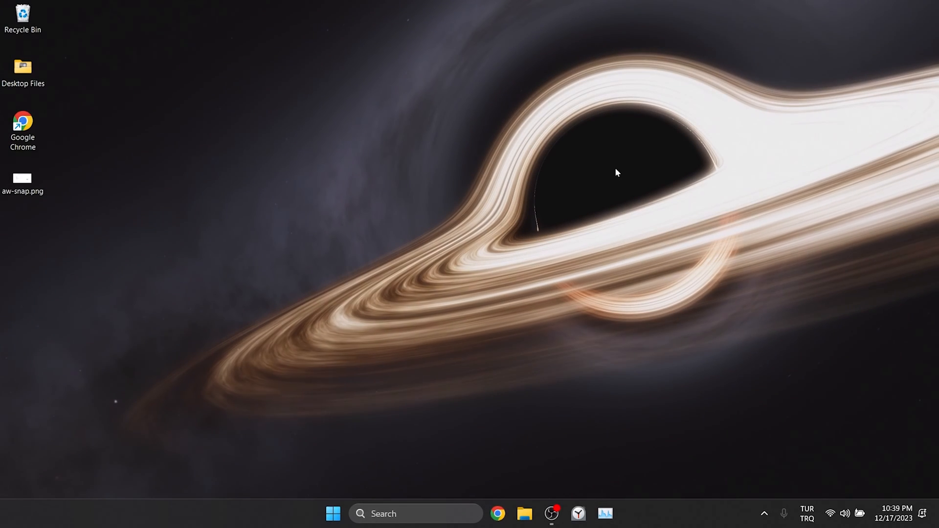
Step: Open Chrome's Application folder from the shortcut and rename chrome.exe to chrome0.exe
right_click(22, 123)
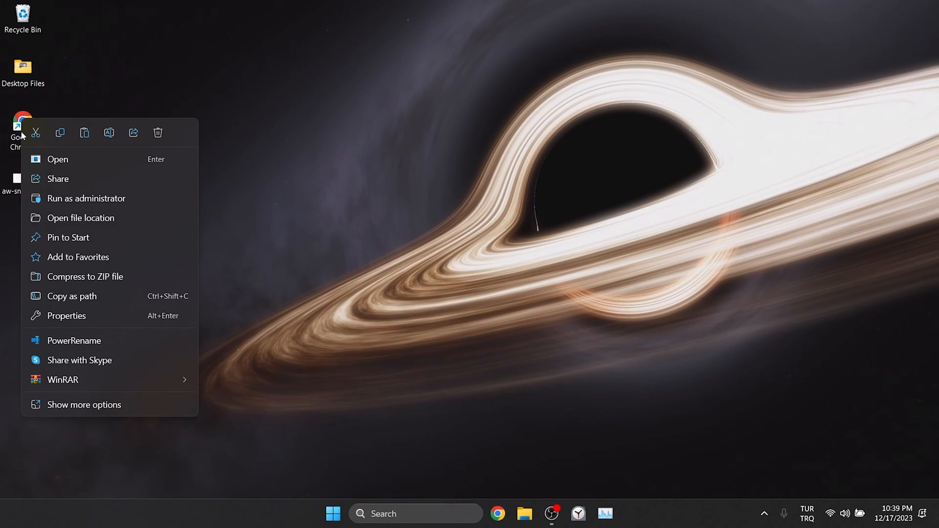
left_click(81, 217)
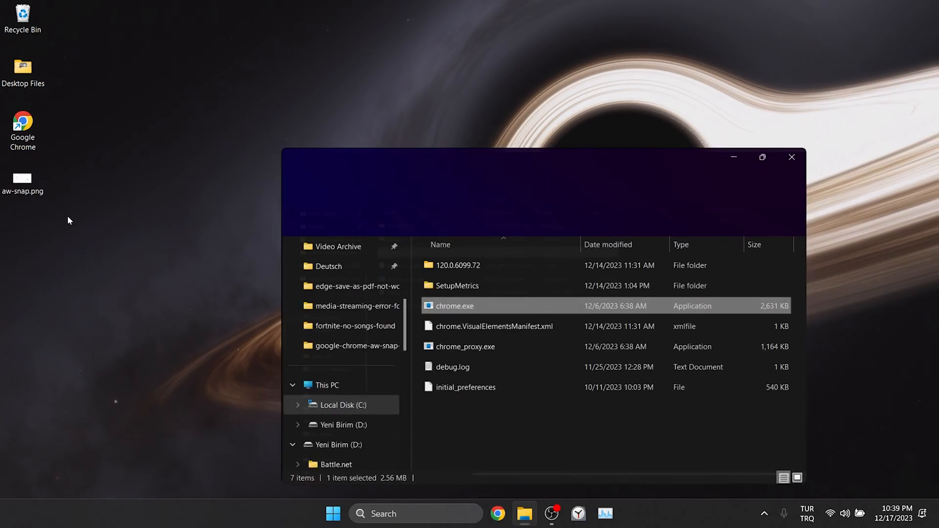
left_click(763, 157)
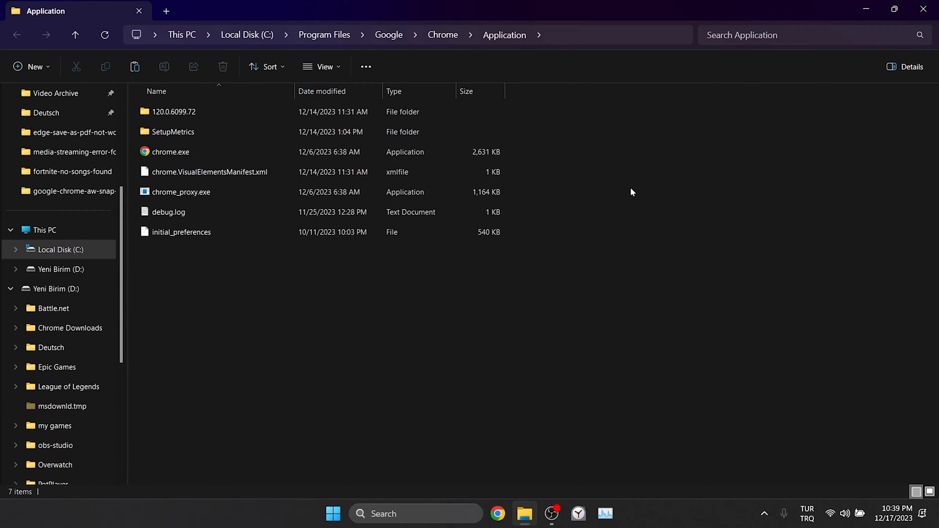
right_click(170, 152)
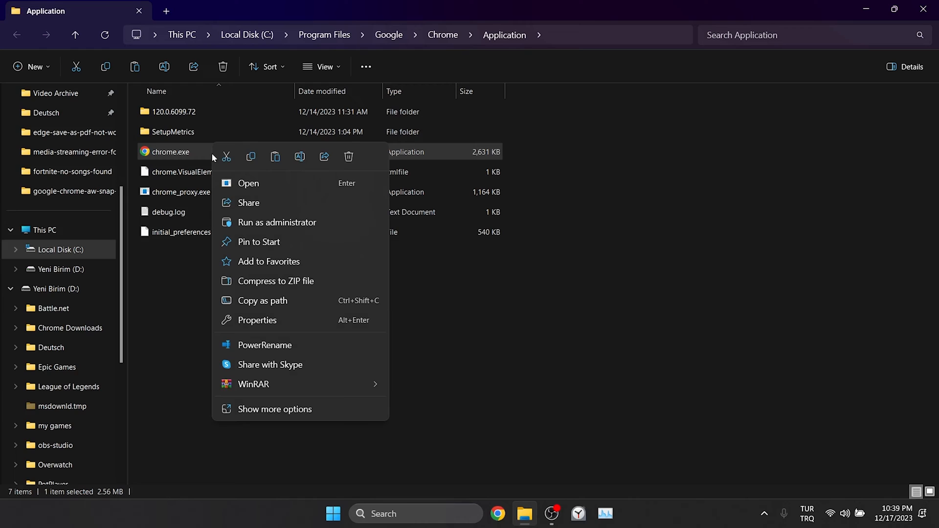
mouse_move(299, 157)
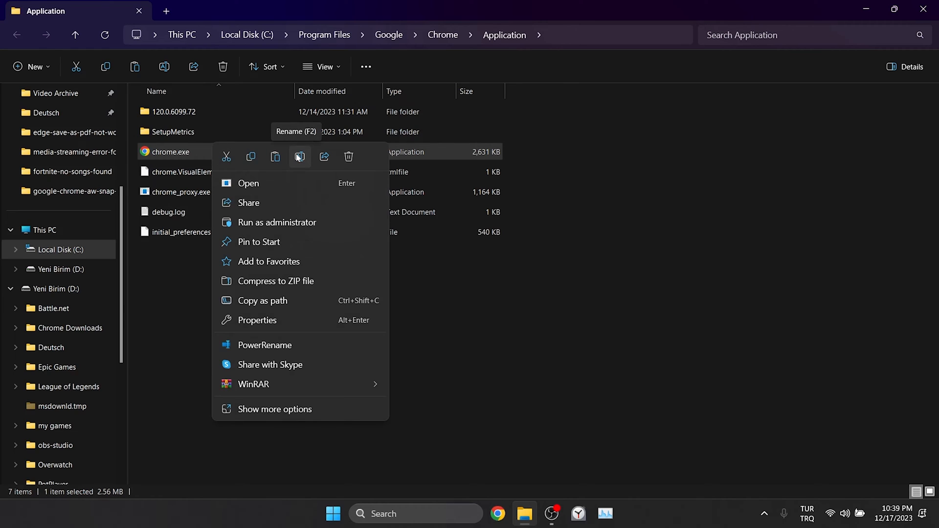
left_click(299, 157)
type("0")
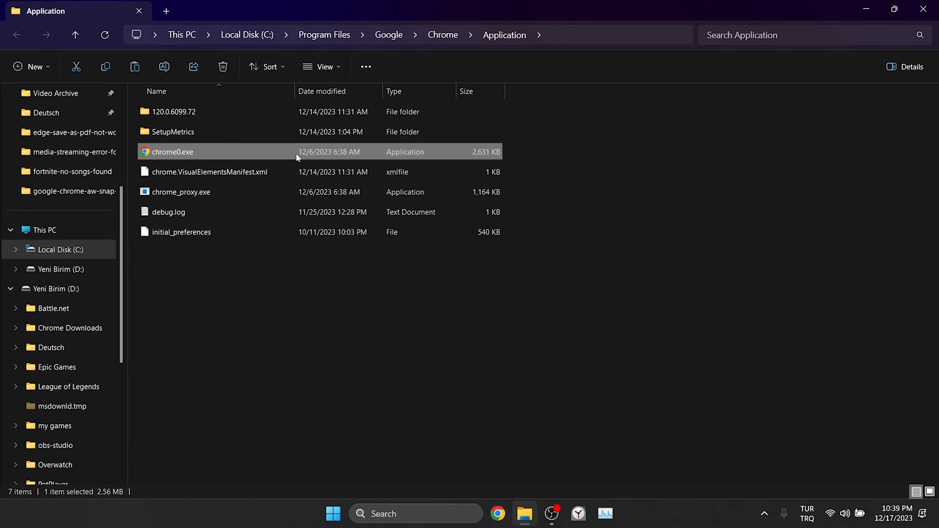
mouse_move(579, 190)
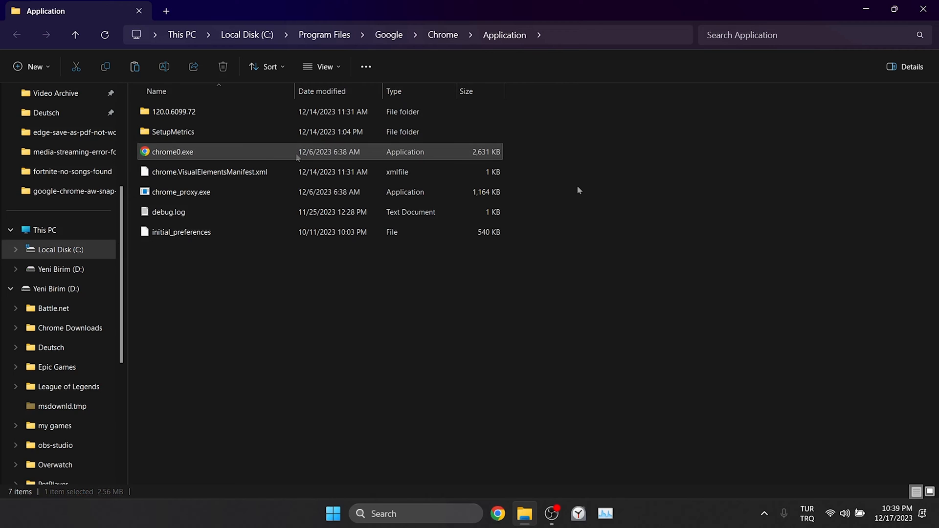
Step: Create a desktop shortcut to chrome0.exe
right_click(173, 151)
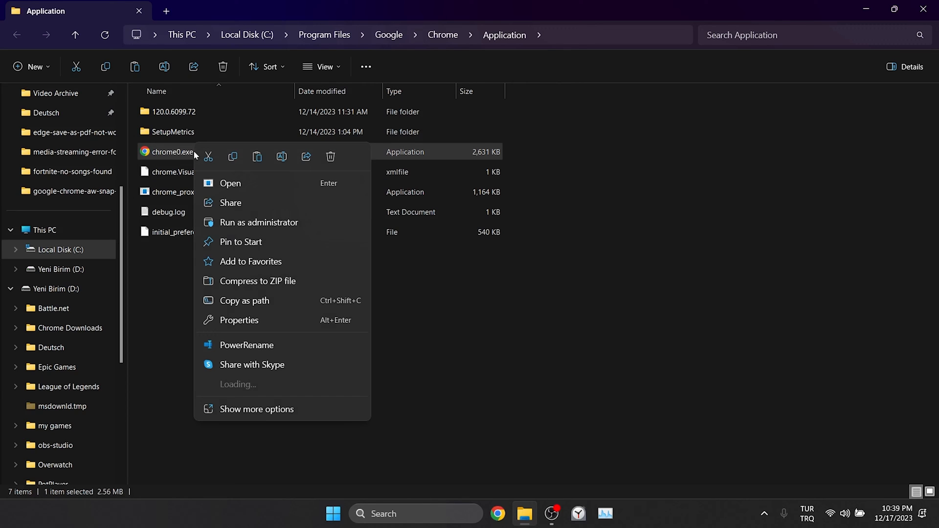
left_click(257, 411)
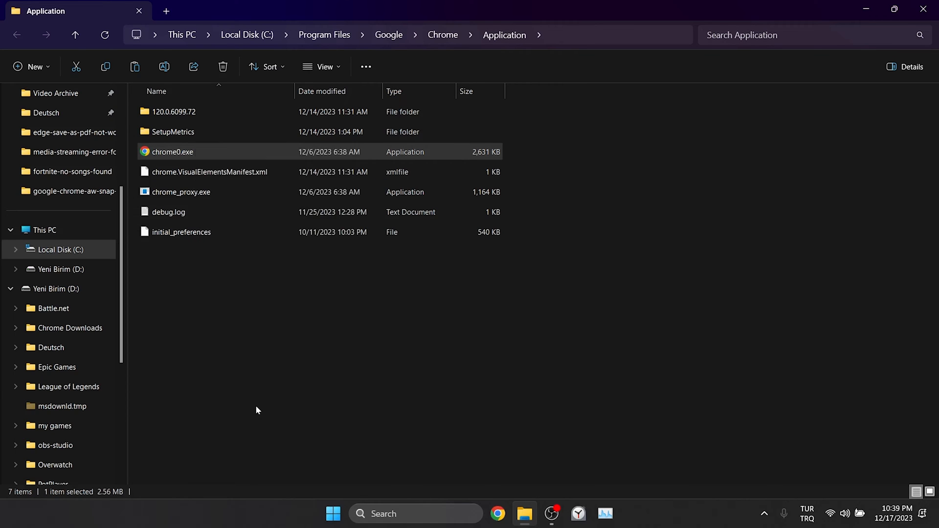
right_click(172, 152)
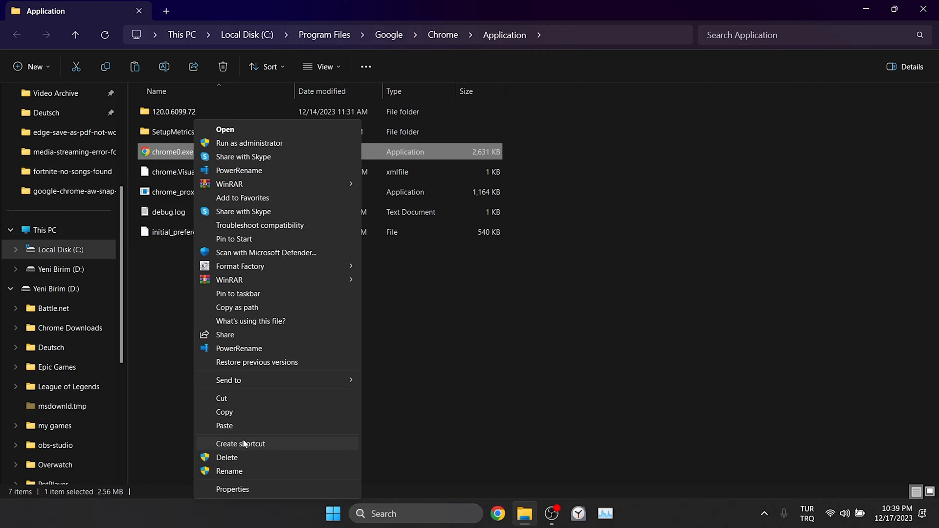
left_click(240, 444)
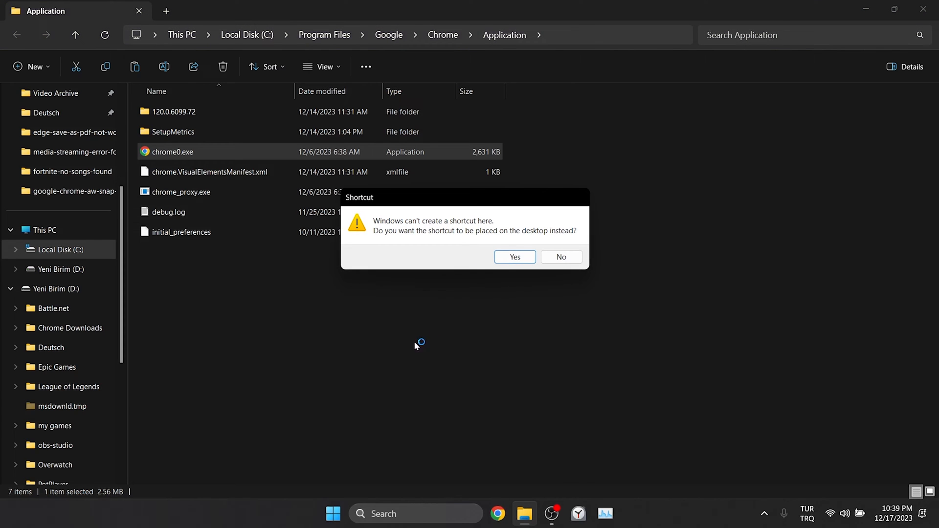
left_click(560, 257)
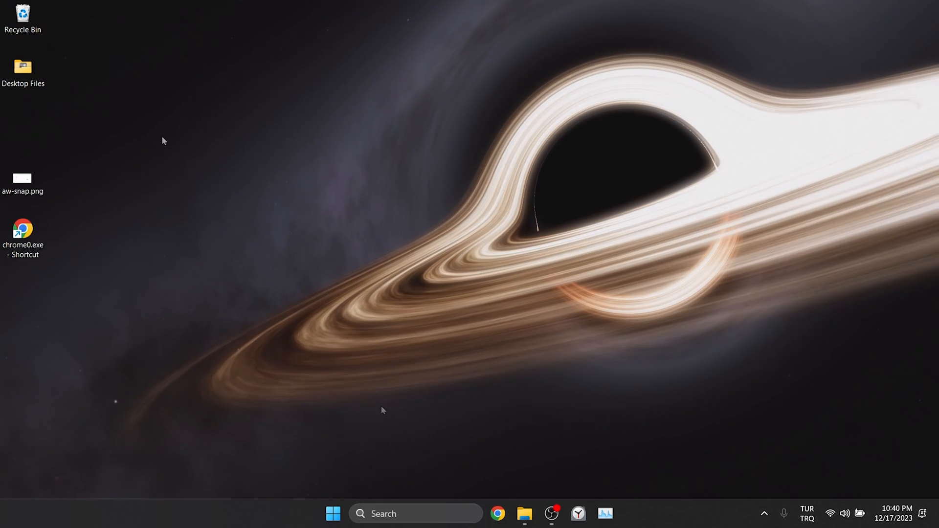
Step: Set chrome0.exe to Windows 8 compatibility mode, run as administrator, and apply the settings
left_click(524, 514)
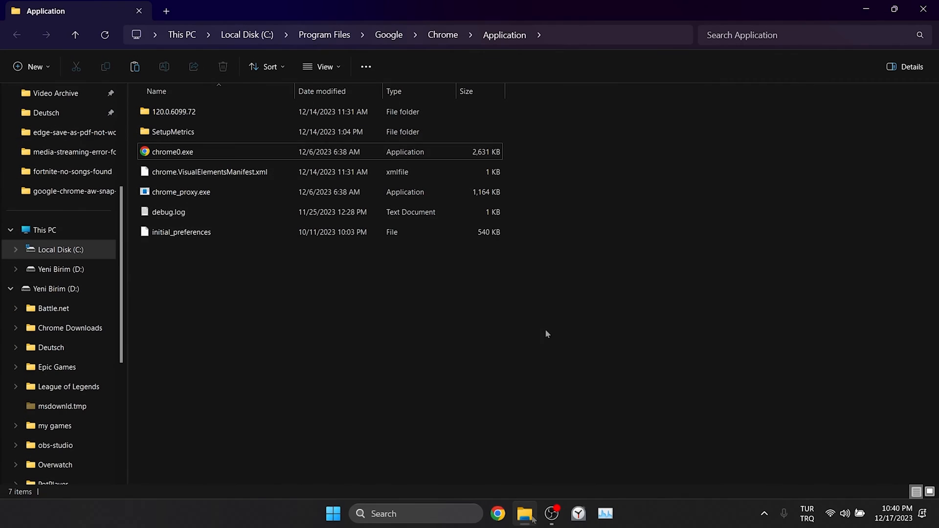
right_click(173, 151)
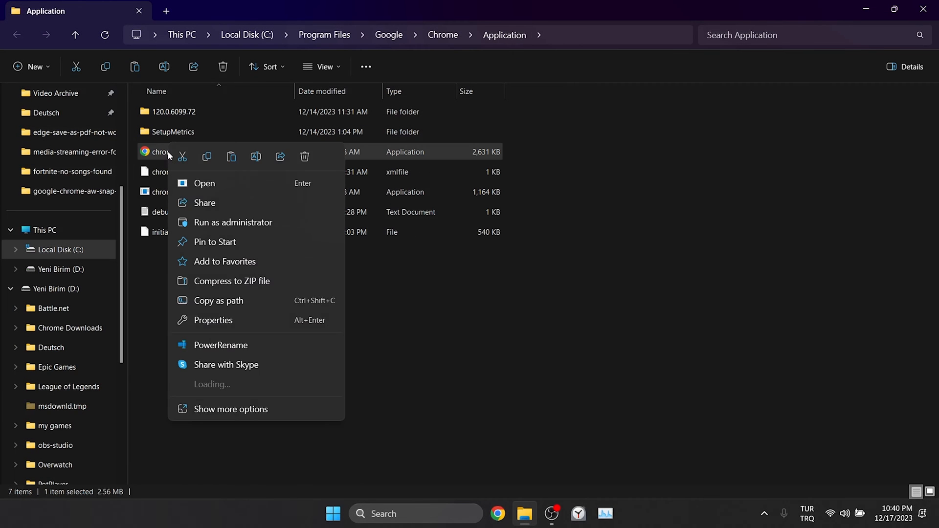
left_click(218, 325)
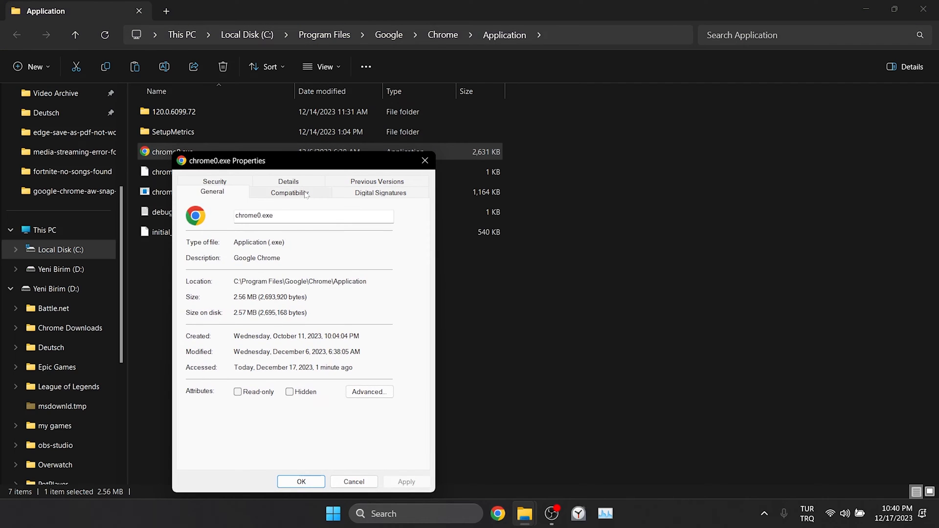
left_click(289, 193)
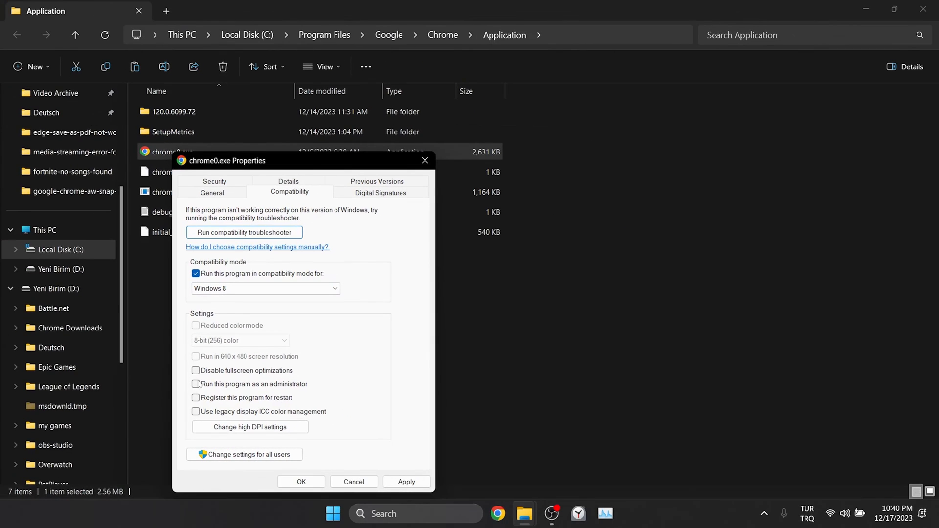
left_click(196, 385)
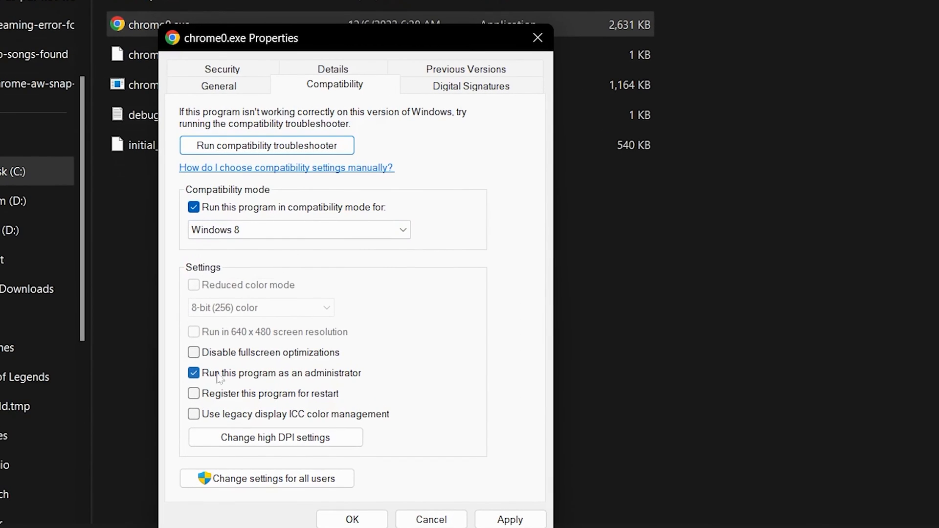
left_click(510, 520)
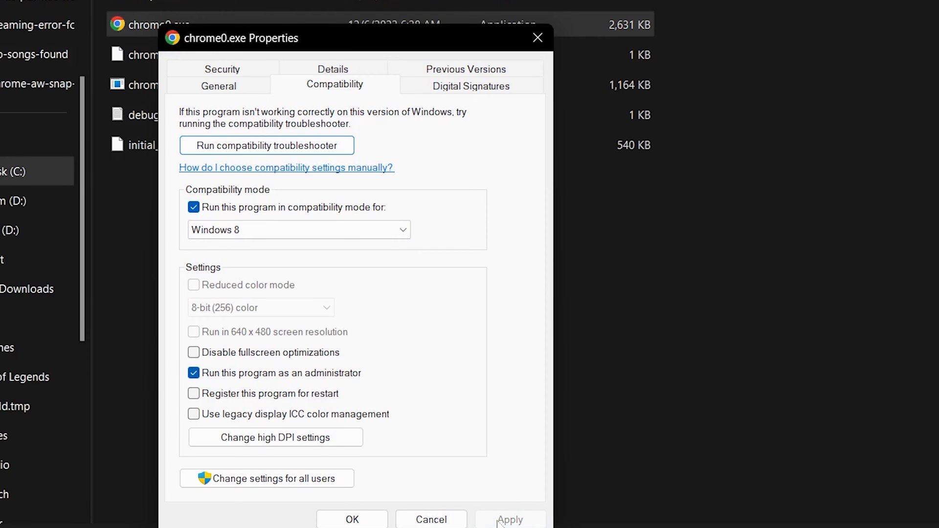
left_click(353, 520)
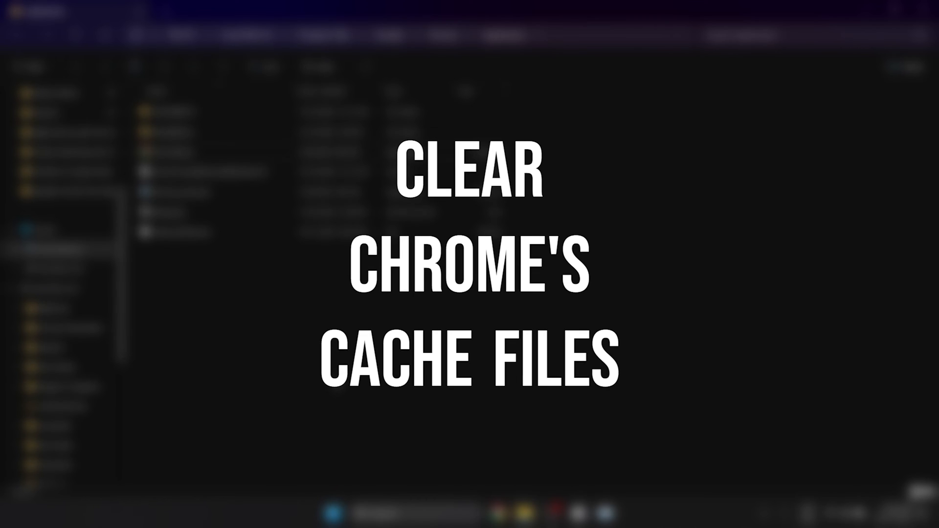
Step: Go through Local AppData to Google\Chrome\User Data and select the Default profile folder
left_click(333, 513)
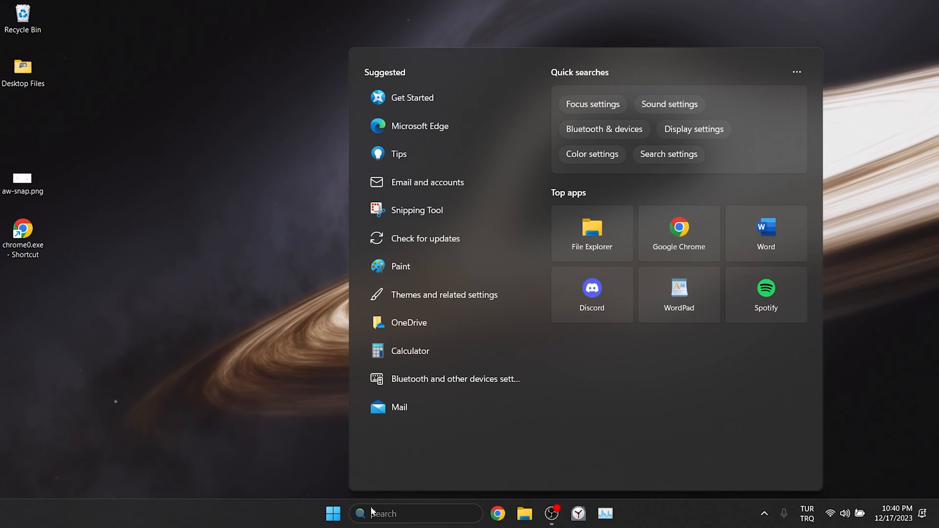
type("run")
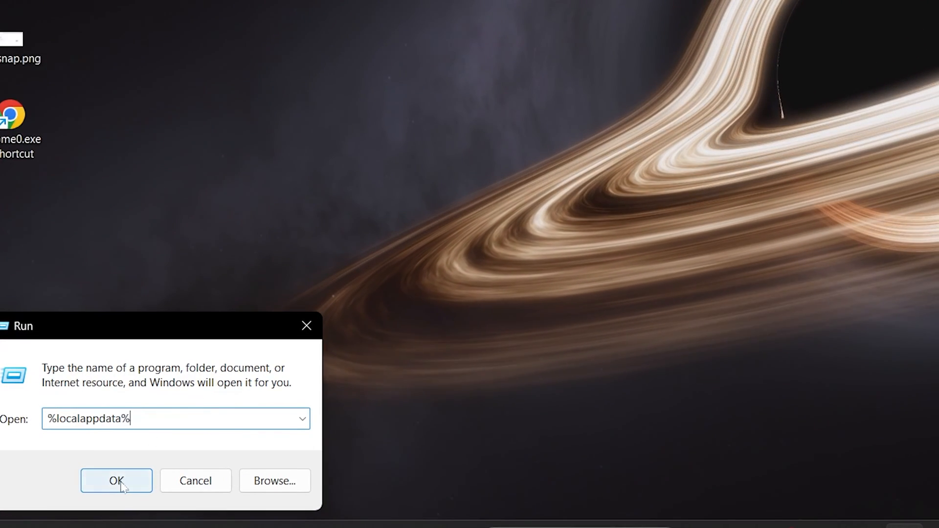
left_click(117, 481)
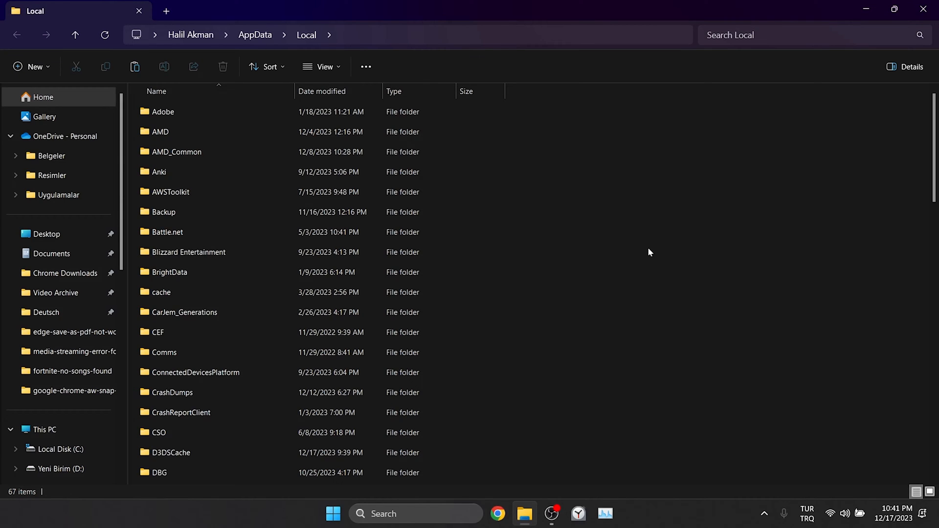
left_click(164, 150)
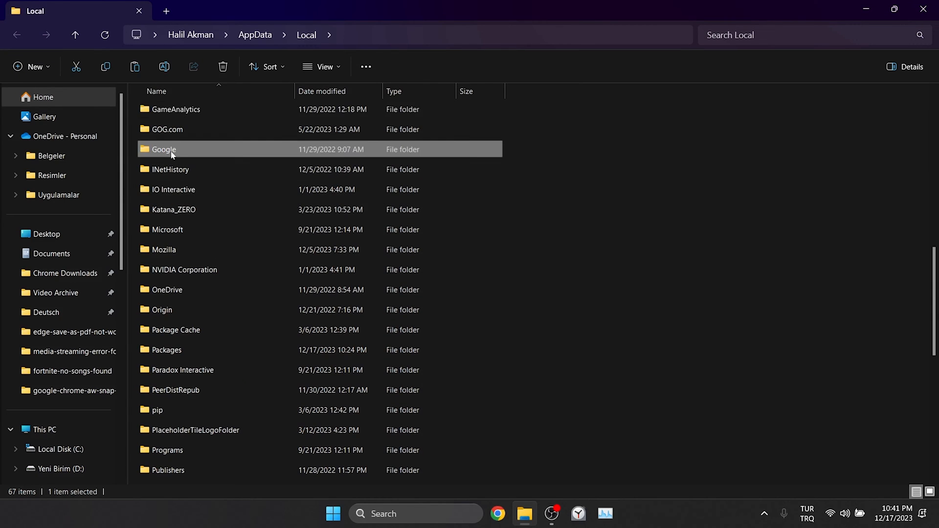
double_click(163, 149)
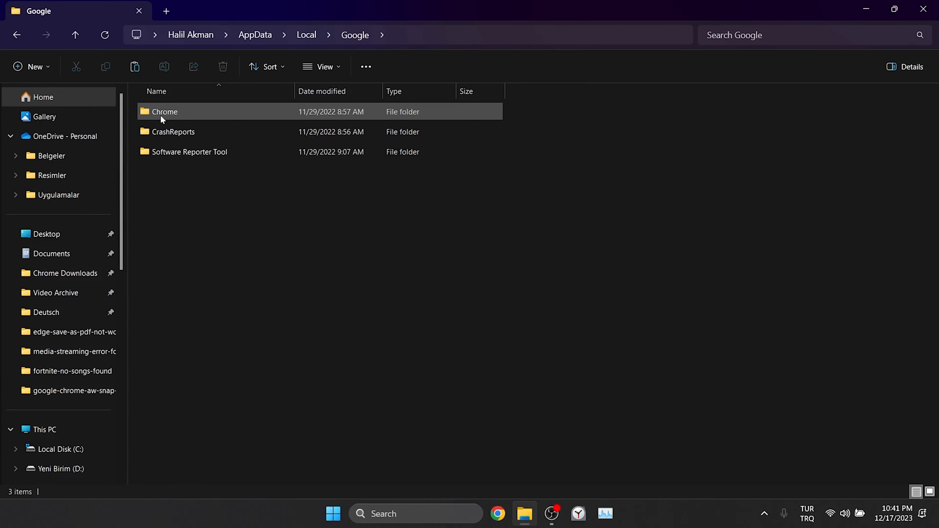
double_click(165, 112)
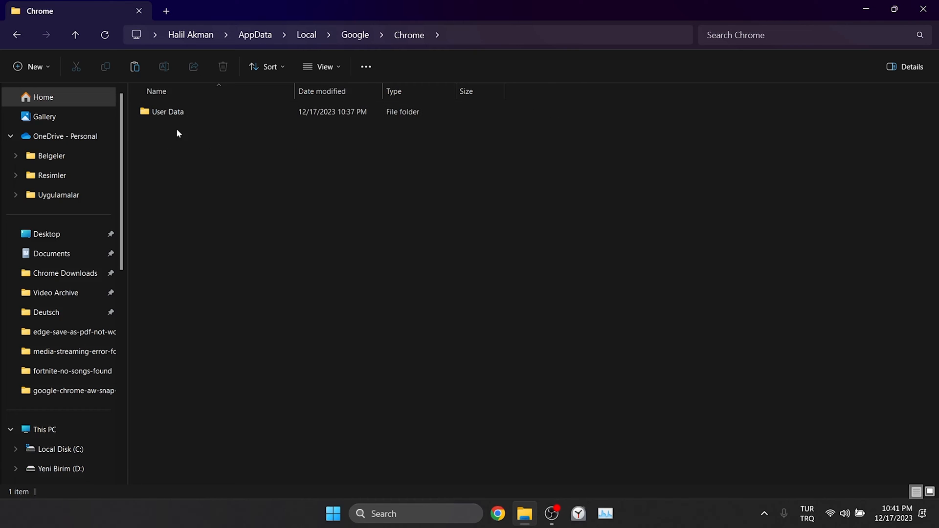
double_click(168, 112)
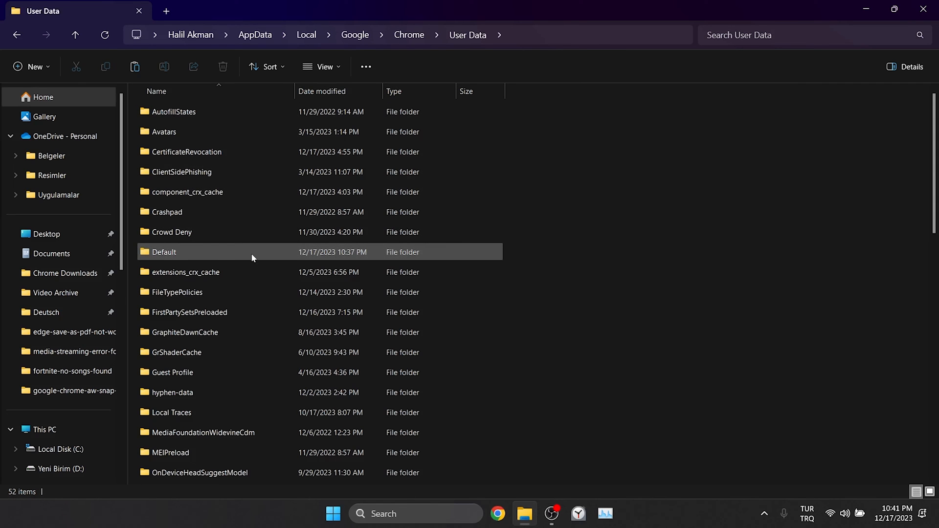
left_click(540, 253)
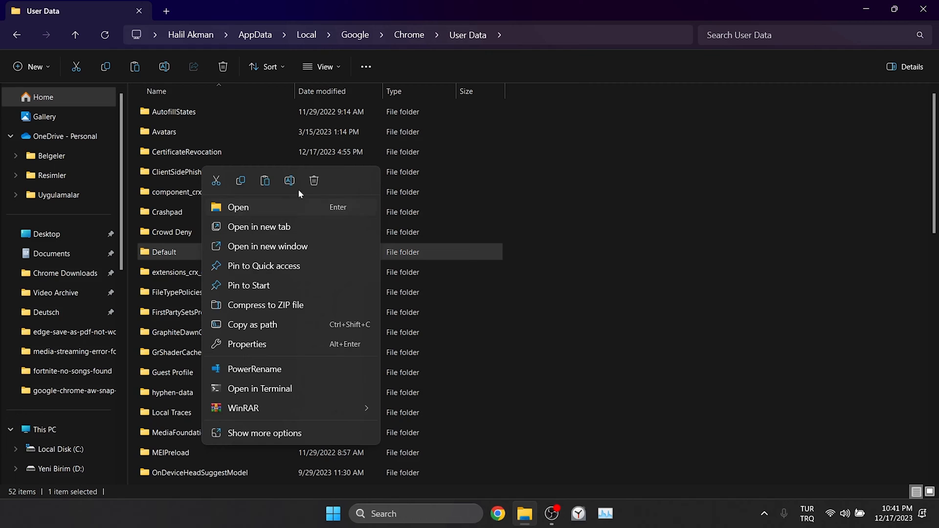
Step: Choose an option for the Default folder and close File Explorer
left_click(314, 181)
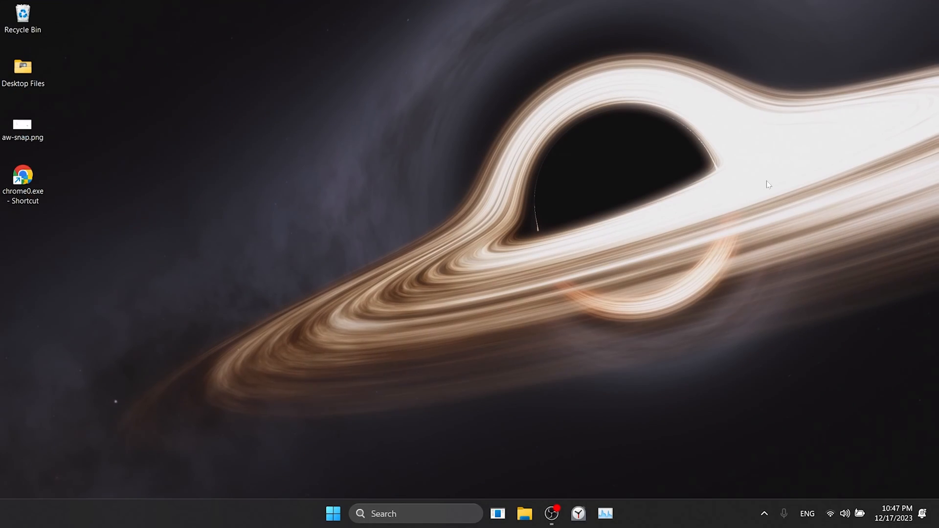
Step: Append --disable-features=RendererCodeIntegrity to the chrome0.exe shortcut's Target and apply
left_click(23, 180)
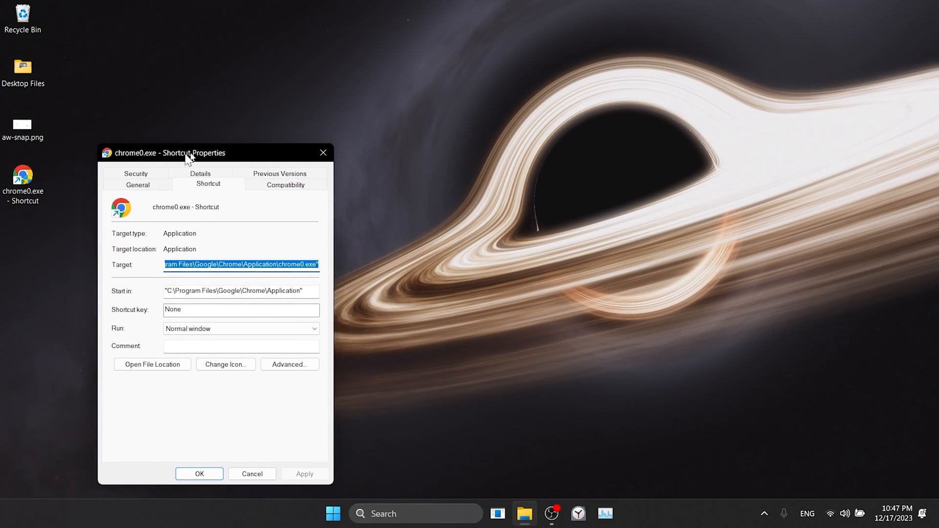
left_click_drag(180, 152, 333, 126)
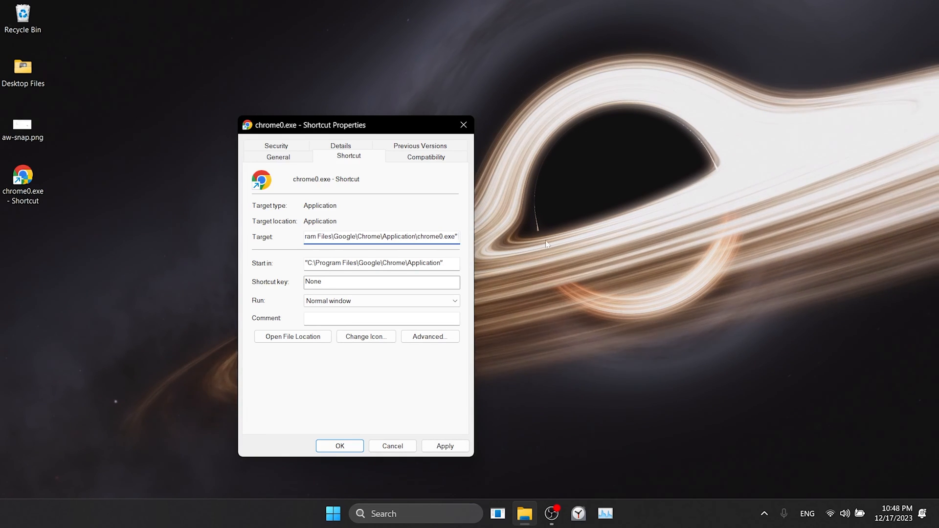
type("--disable-features=RendererCodeIntegrity")
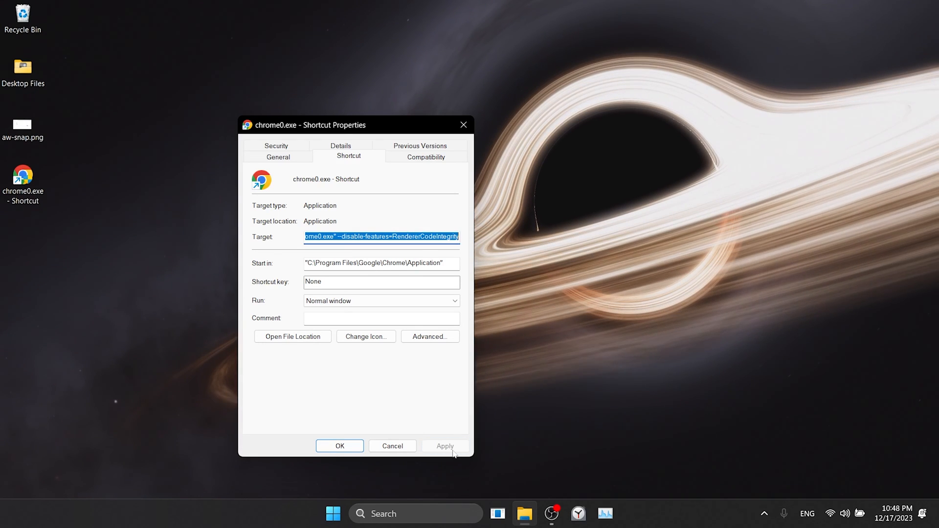
left_click(339, 445)
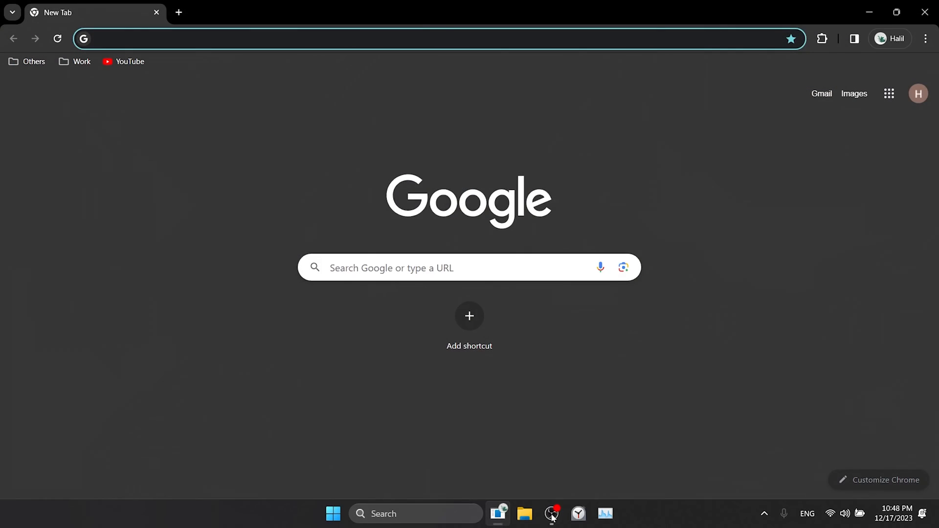
Step: Open About Chrome in Settings so version 120.0.6099.72 updates and awaits relaunch
left_click(723, 322)
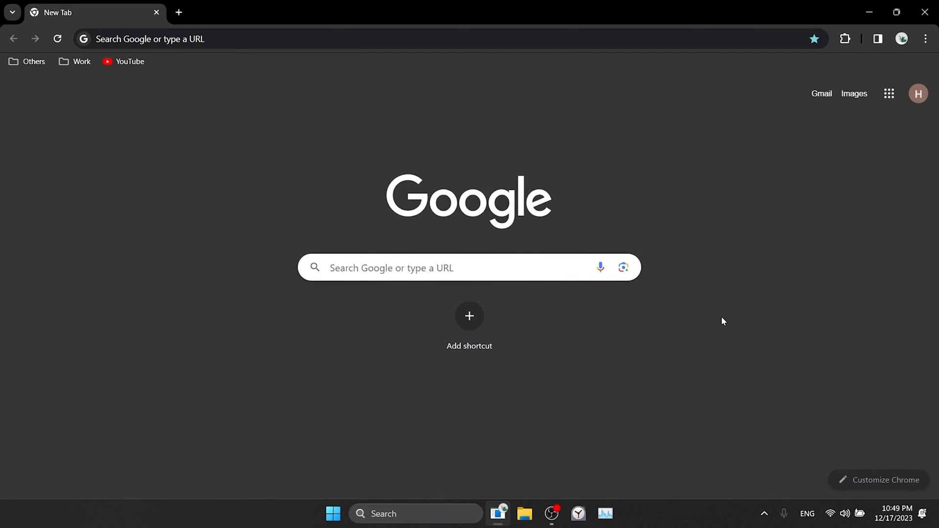
left_click(925, 40)
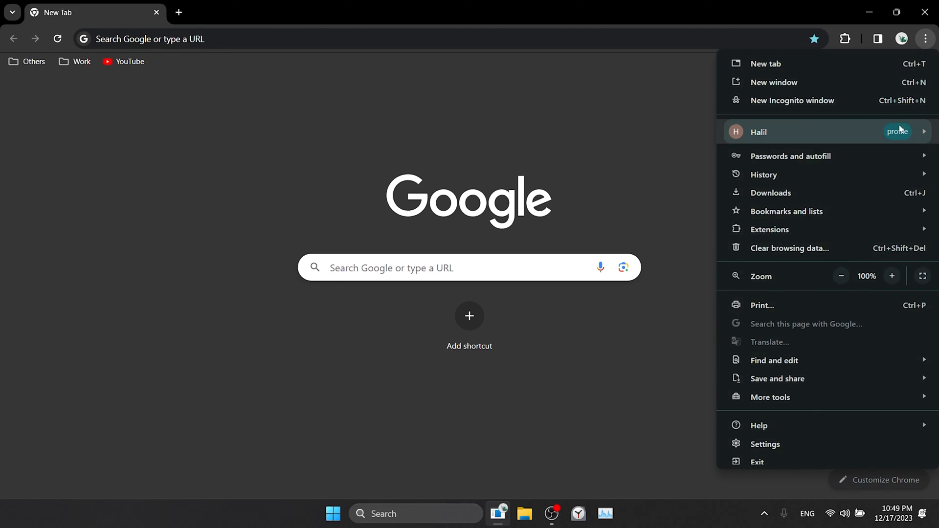
left_click(766, 443)
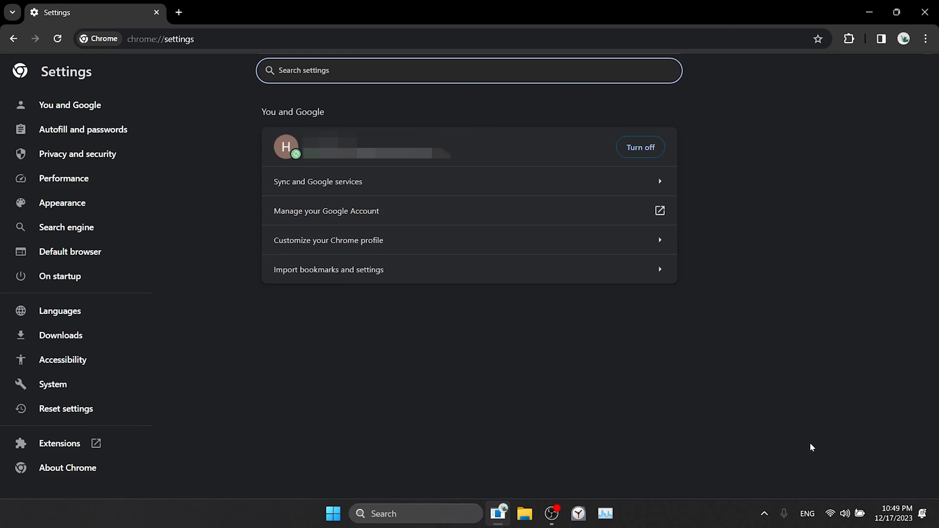
mouse_move(149, 483)
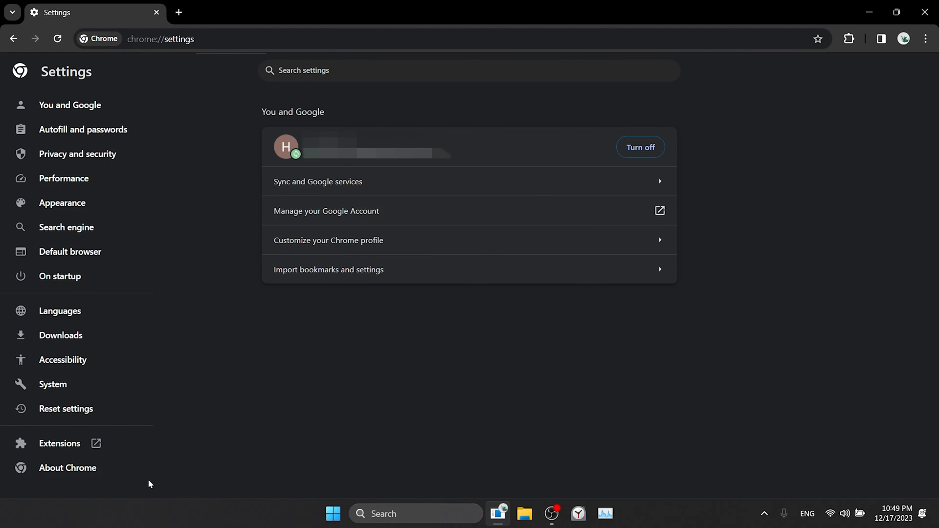
left_click(67, 467)
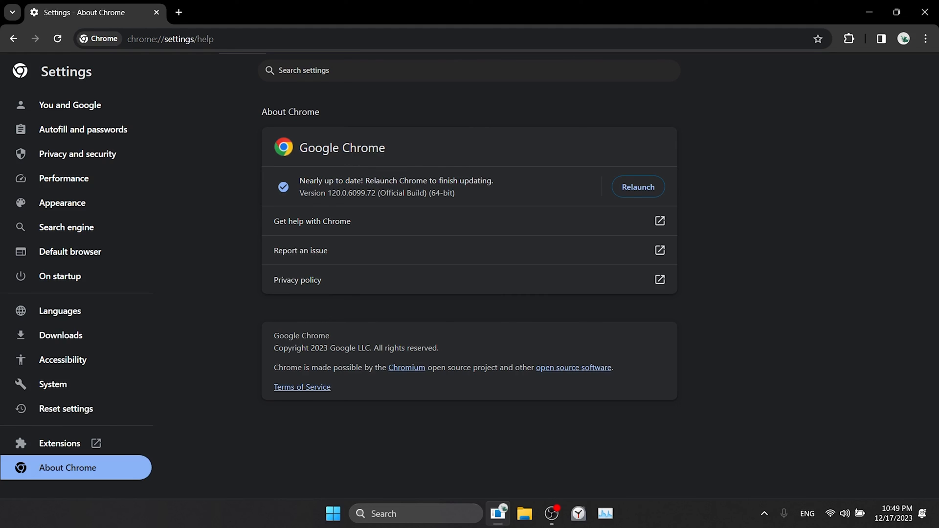
mouse_move(637, 187)
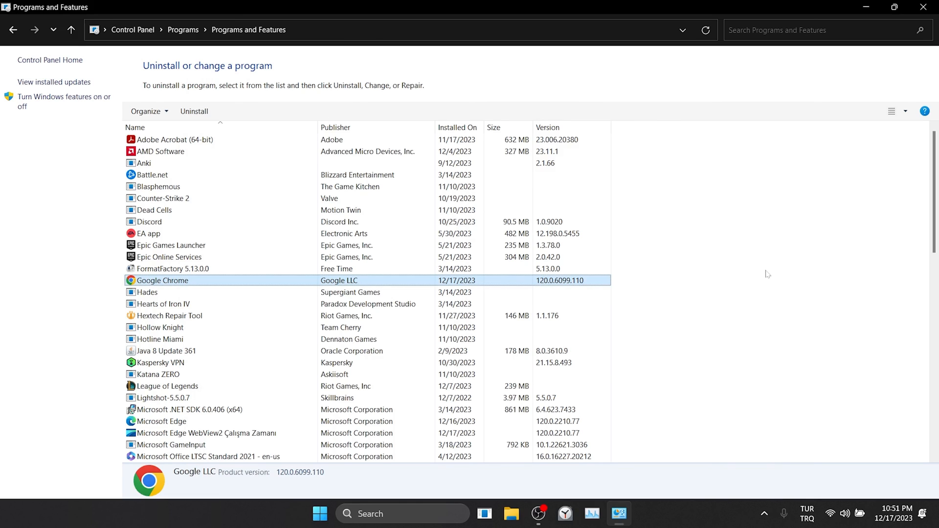
Step: Show the actions for the Google Chrome 120.0.6099.110 entry in Programs and Features
right_click(162, 280)
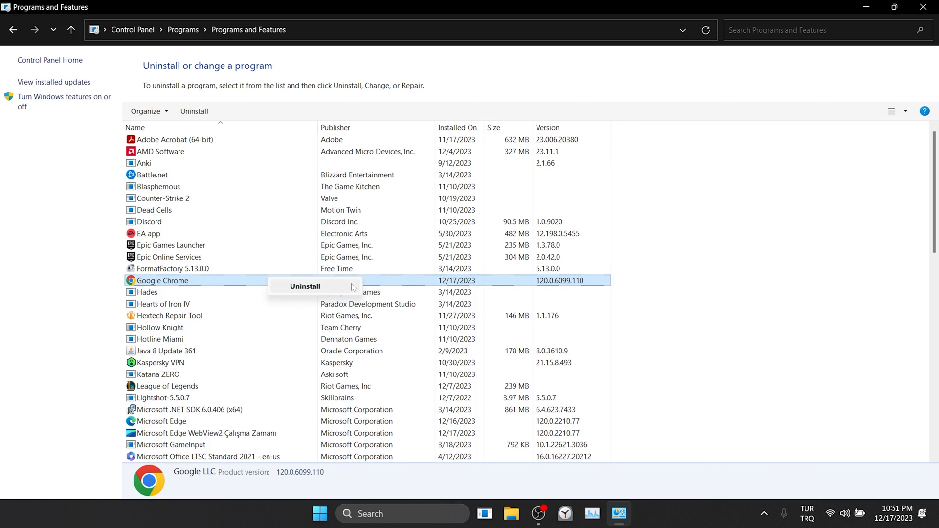
mouse_move(393, 278)
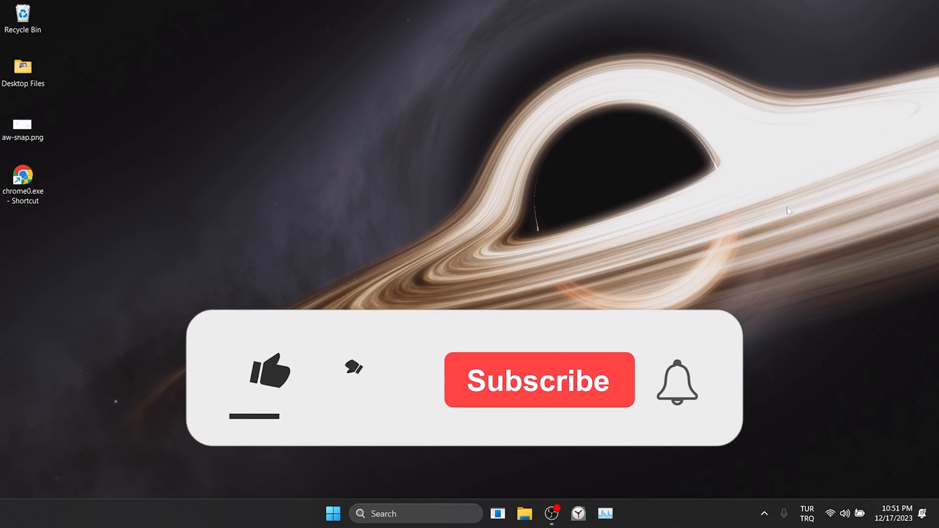
left_click(269, 371)
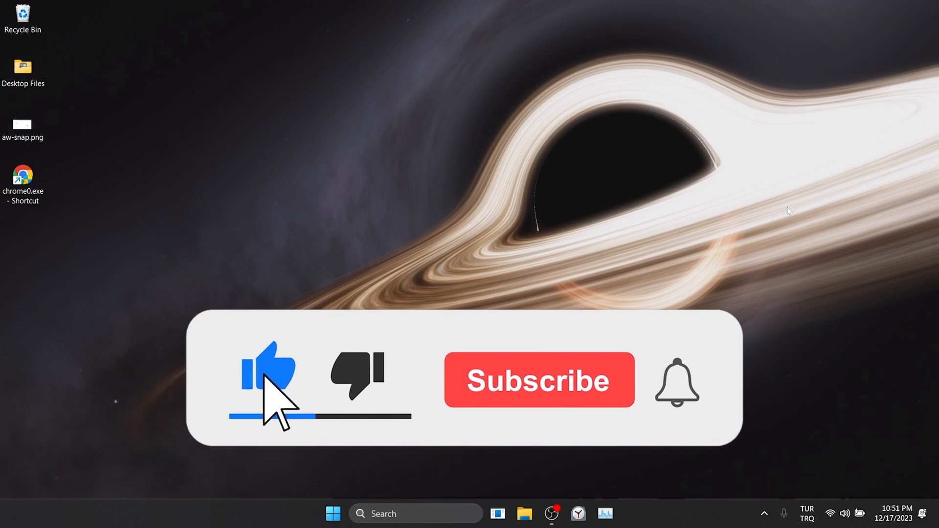
left_click(537, 380)
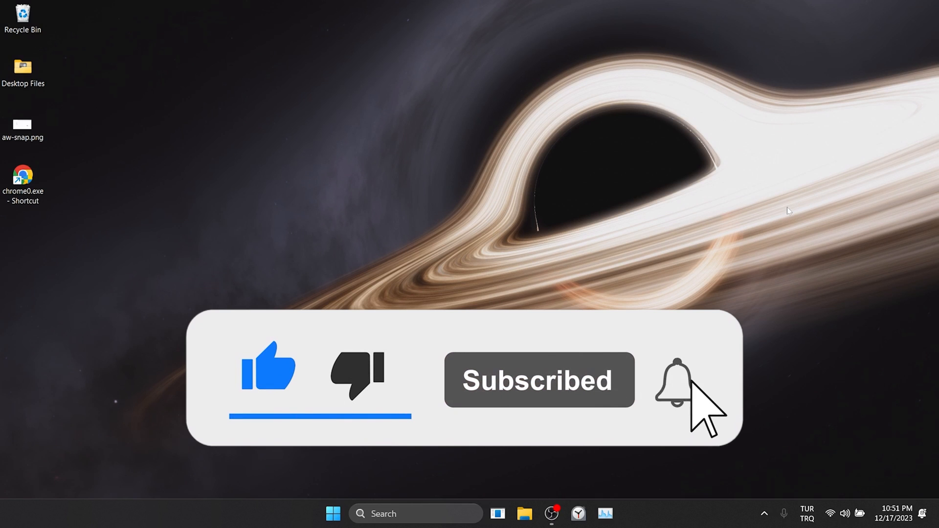
left_click(675, 380)
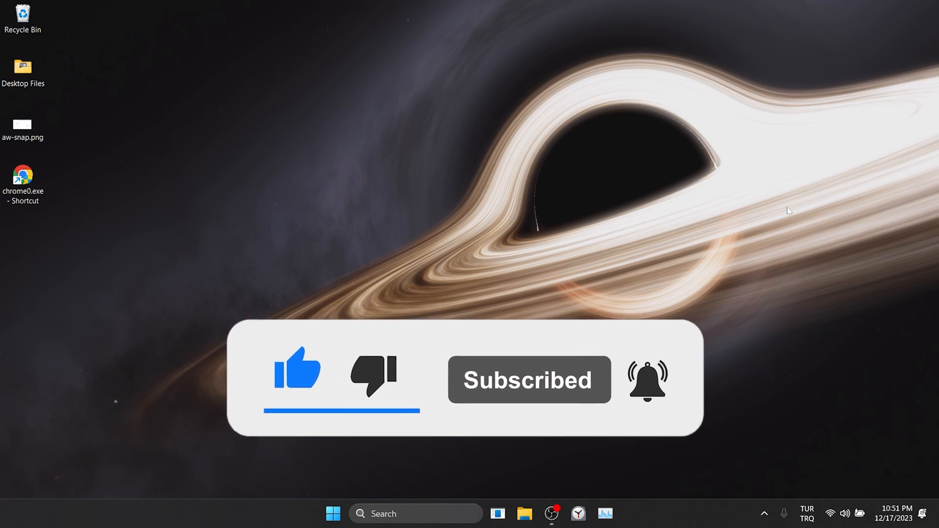